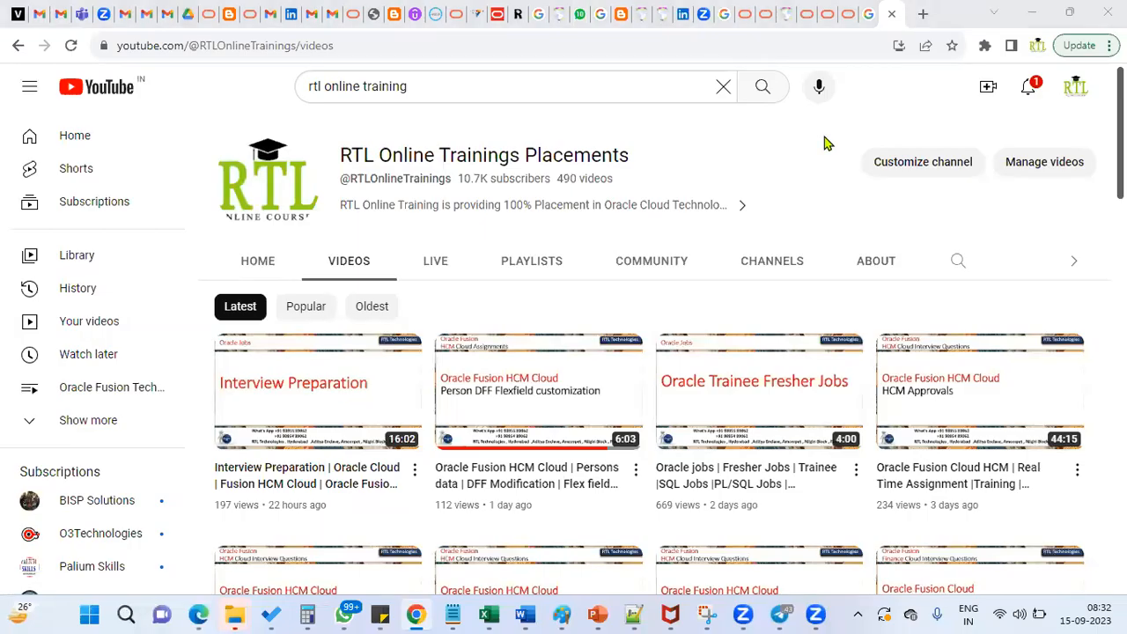
mouse_move(763, 86)
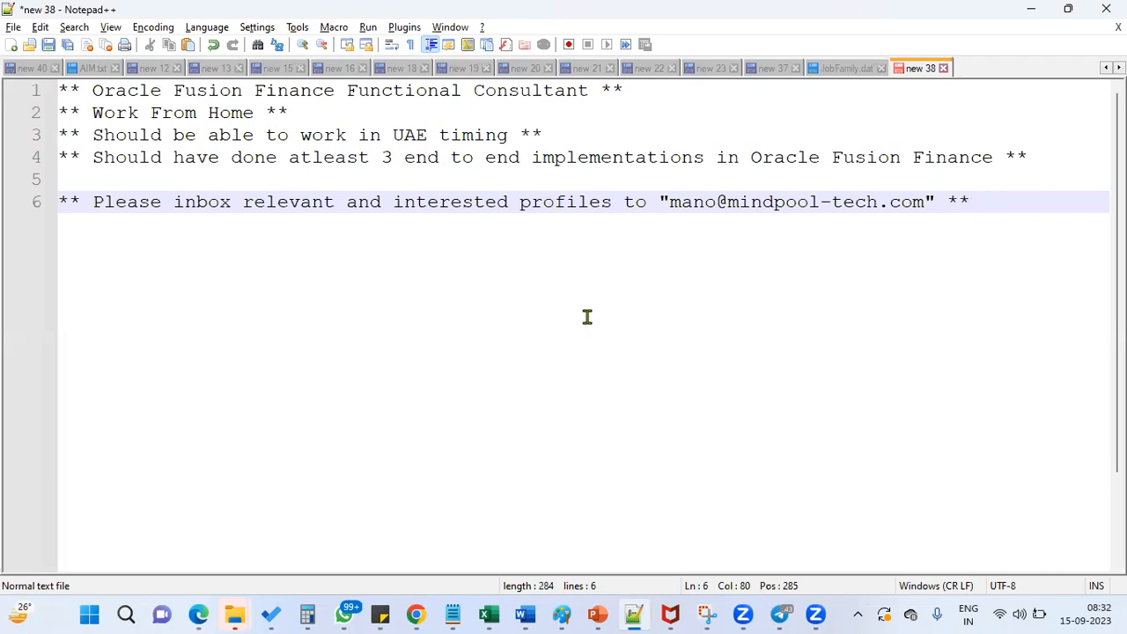
mouse_move(416, 614)
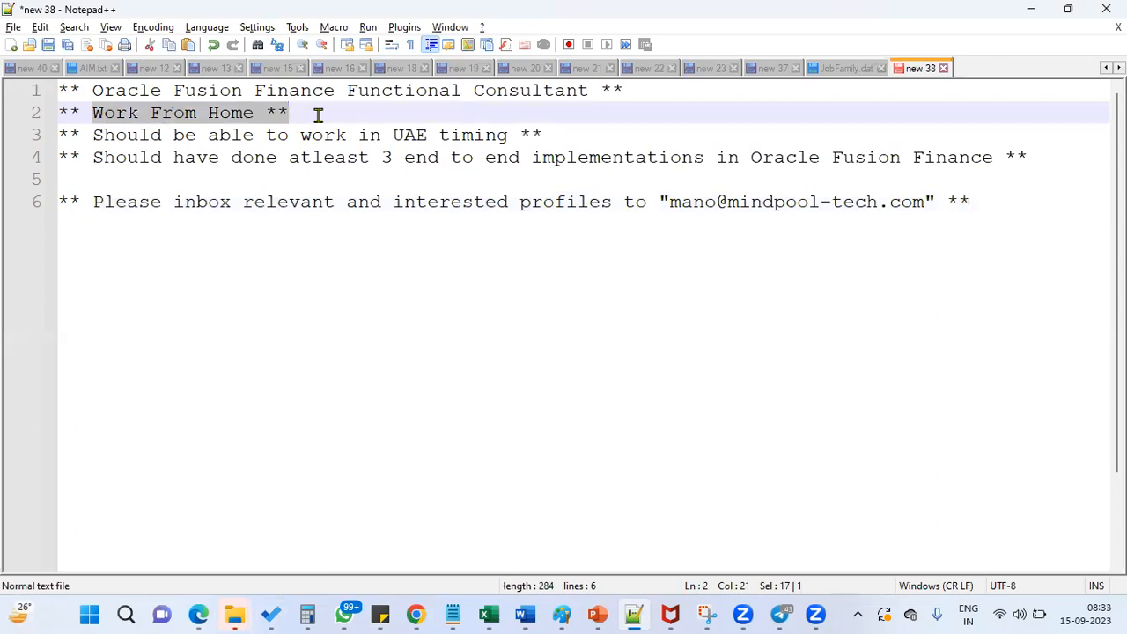
mouse_move(564, 122)
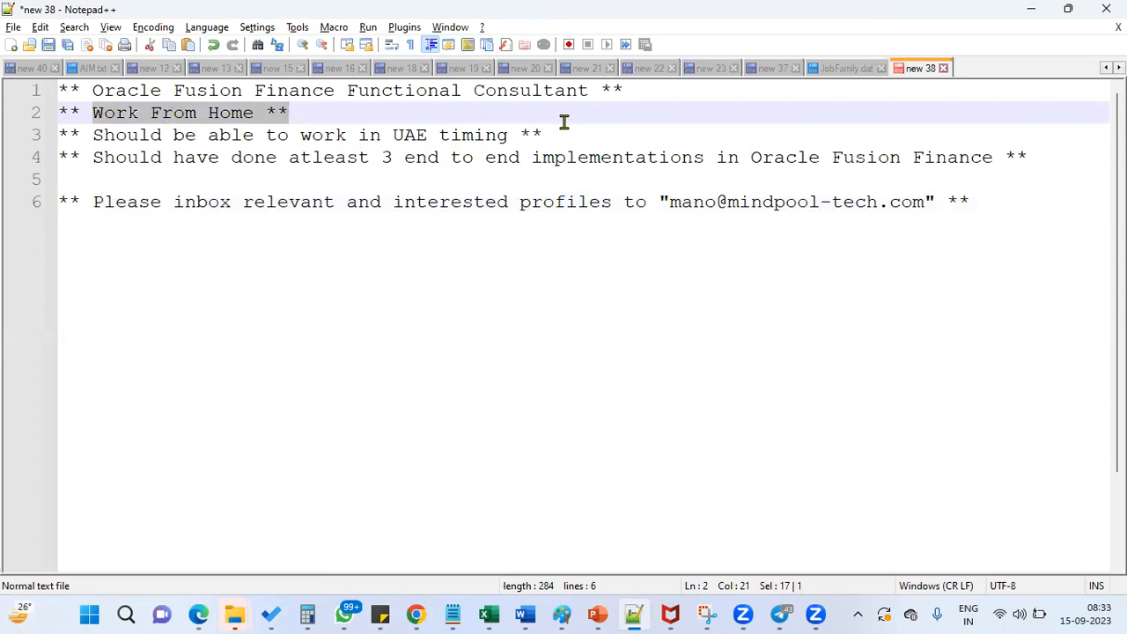
mouse_move(429, 142)
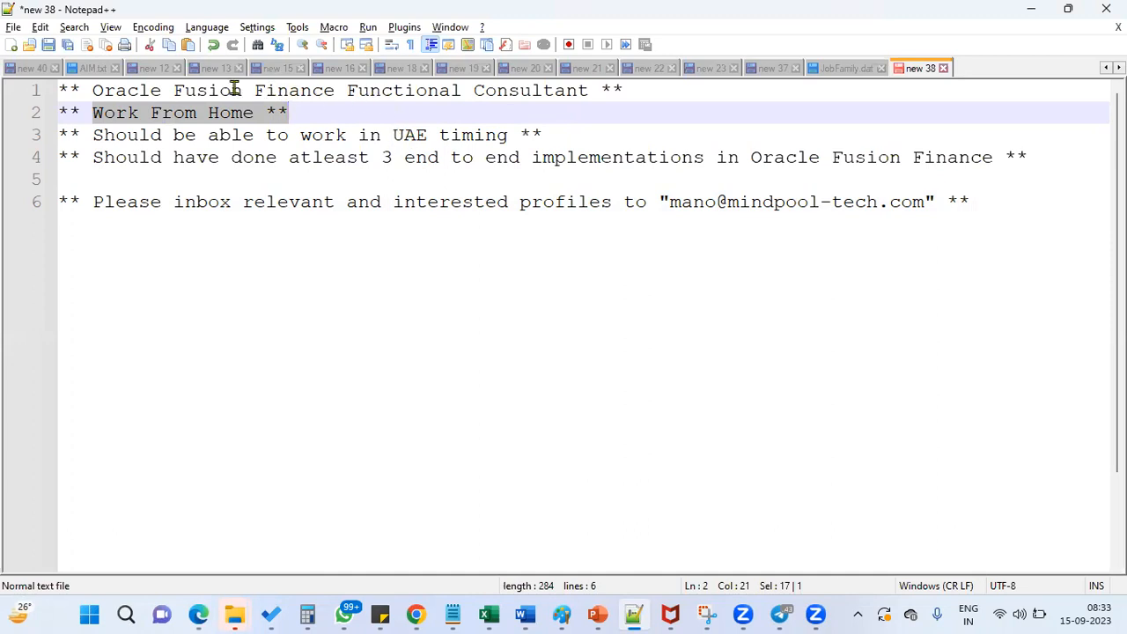
Step: Select 'Fusion Finance Functional' and 'UAE', then '3 end to end implementations' on line 4
left_click(473, 90)
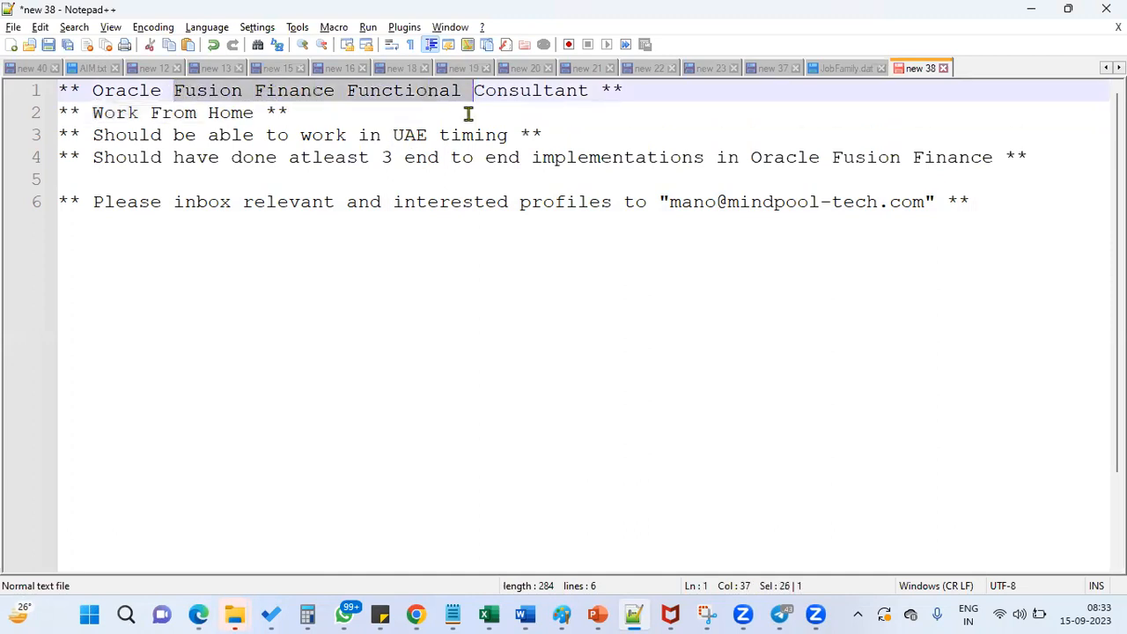
double_click(410, 135)
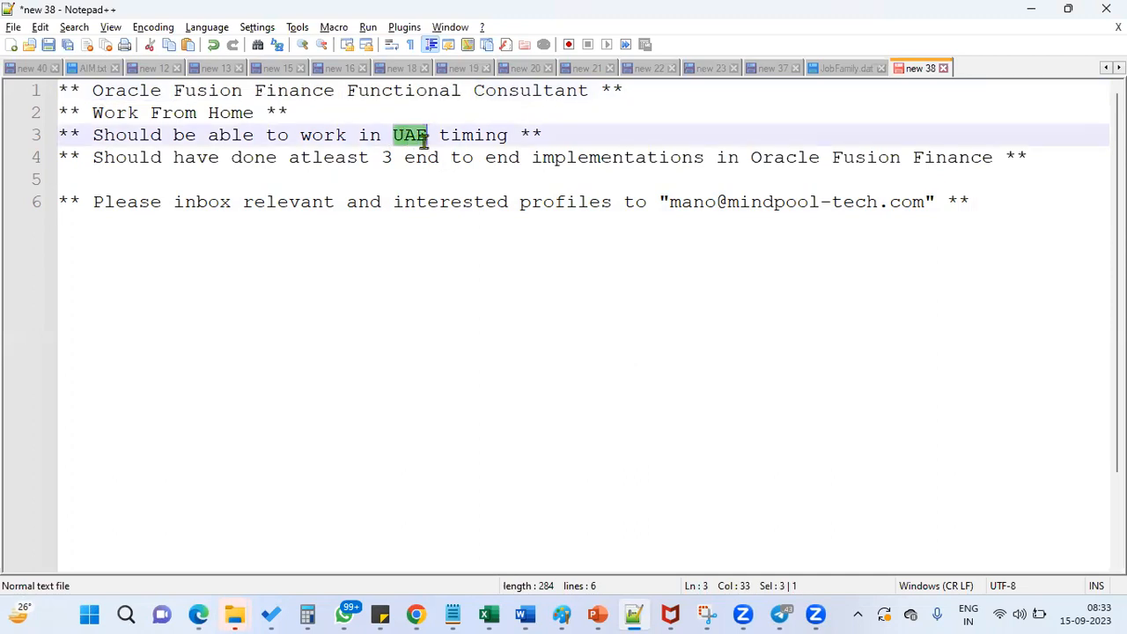
mouse_move(561, 263)
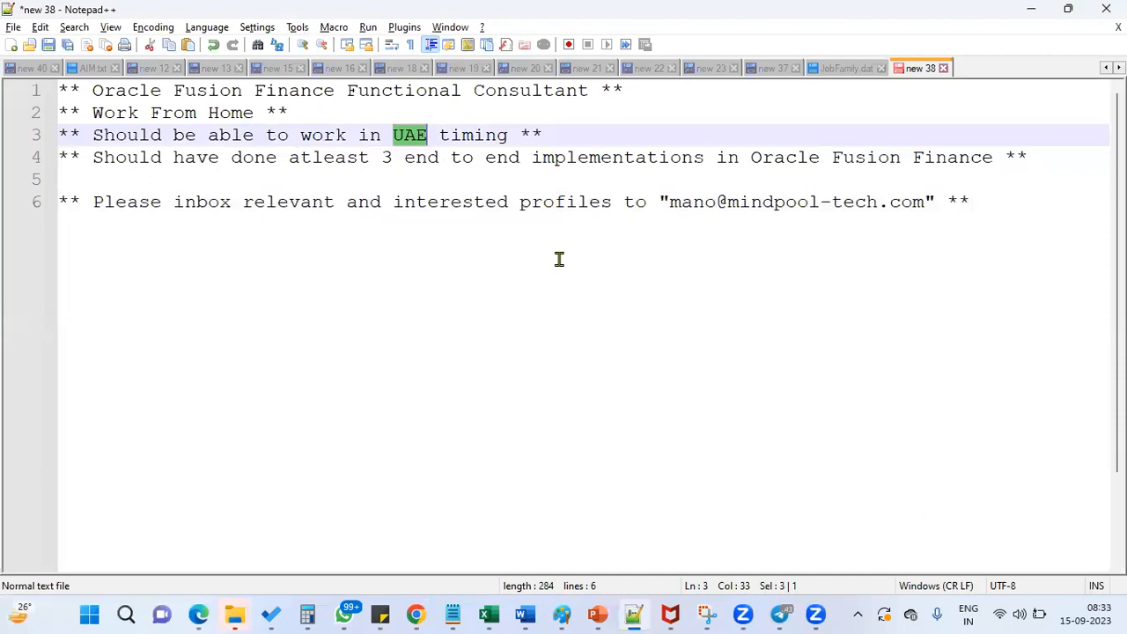
mouse_move(529, 41)
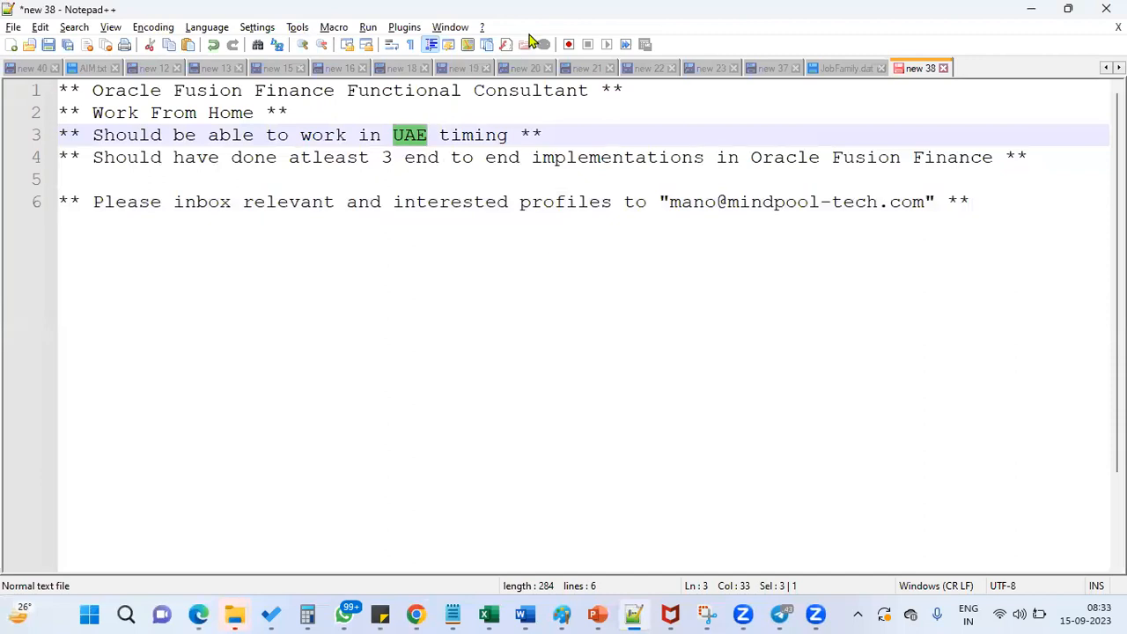
mouse_move(467, 31)
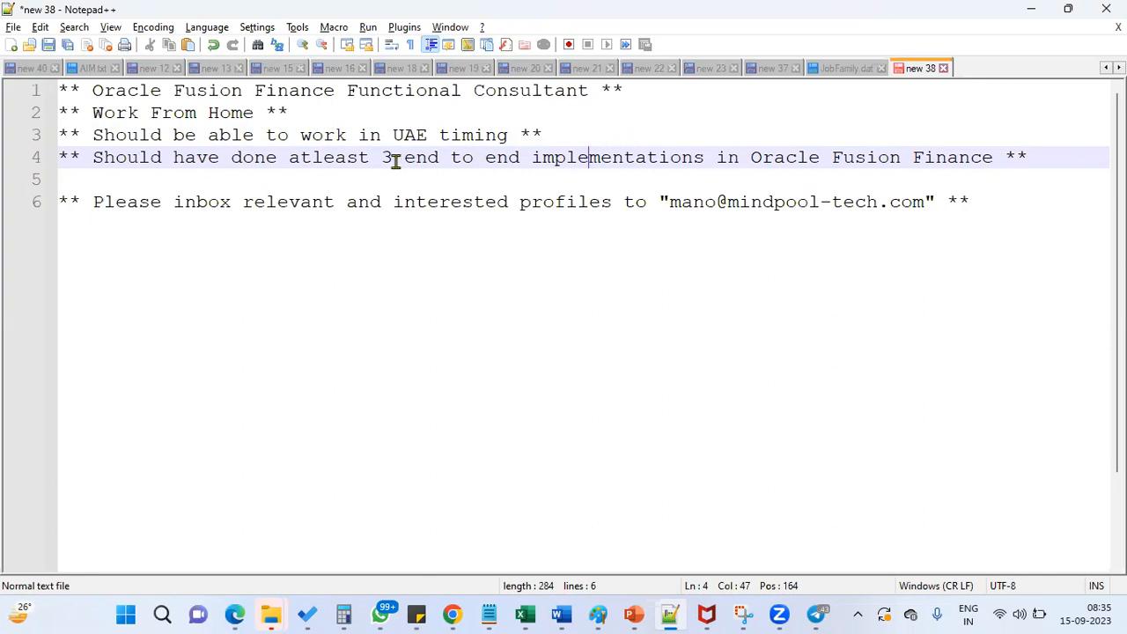
left_click_drag(382, 157, 711, 157)
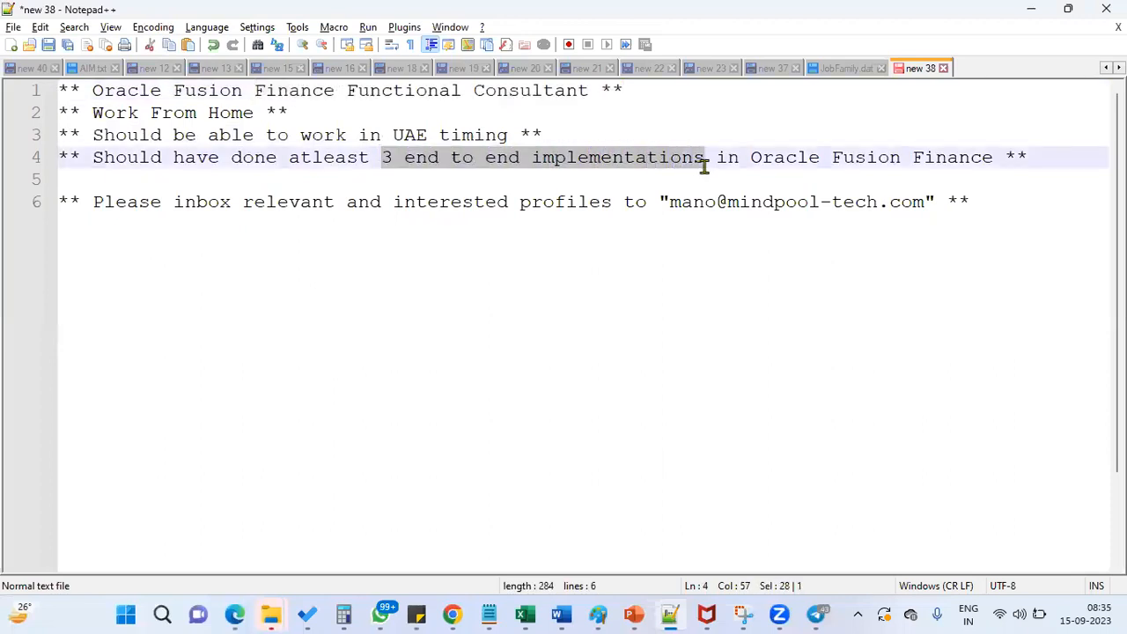
mouse_move(687, 288)
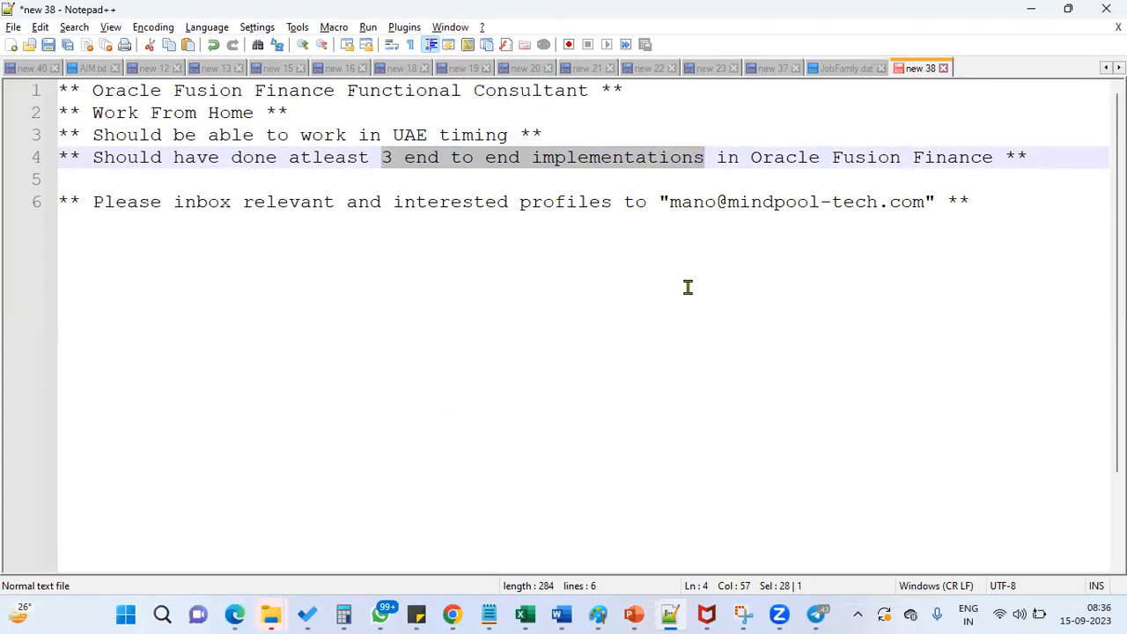
mouse_move(681, 236)
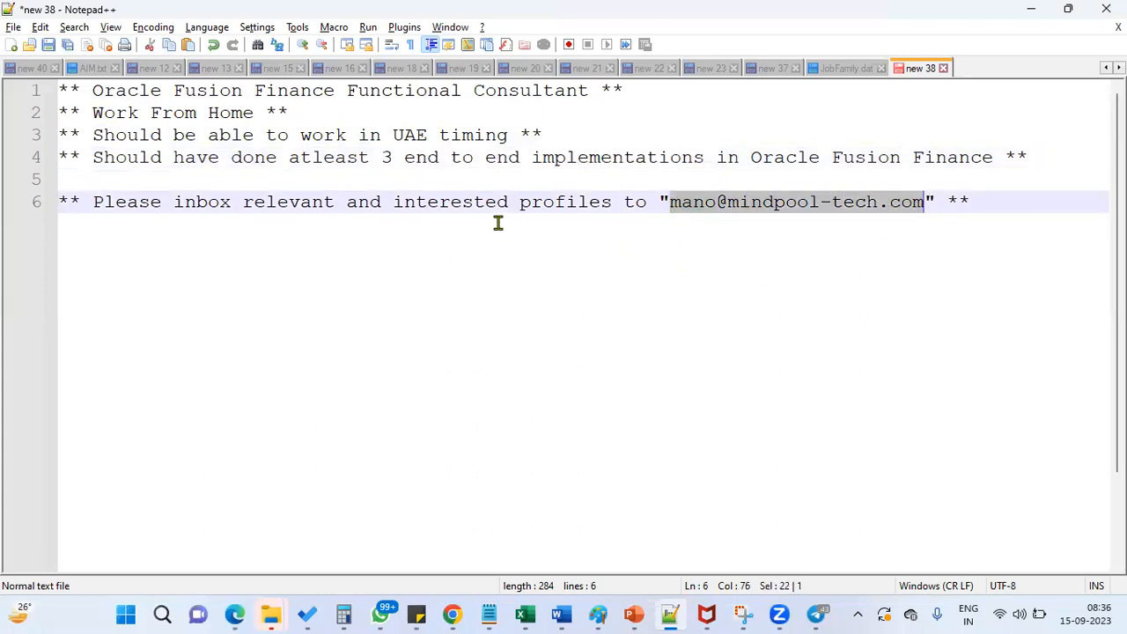
mouse_move(498, 272)
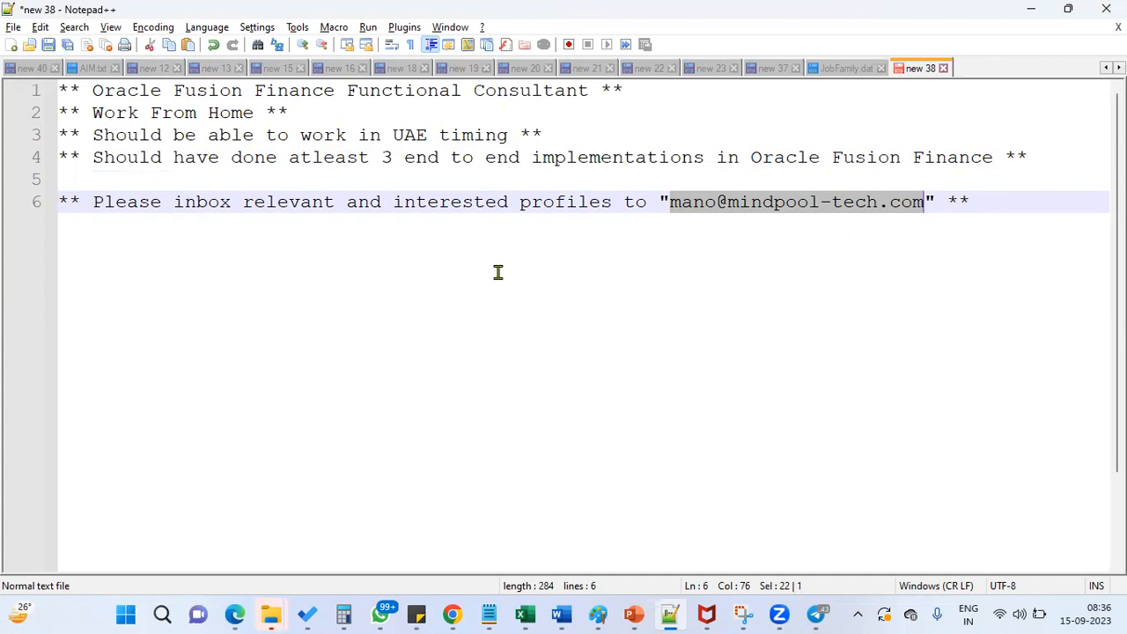